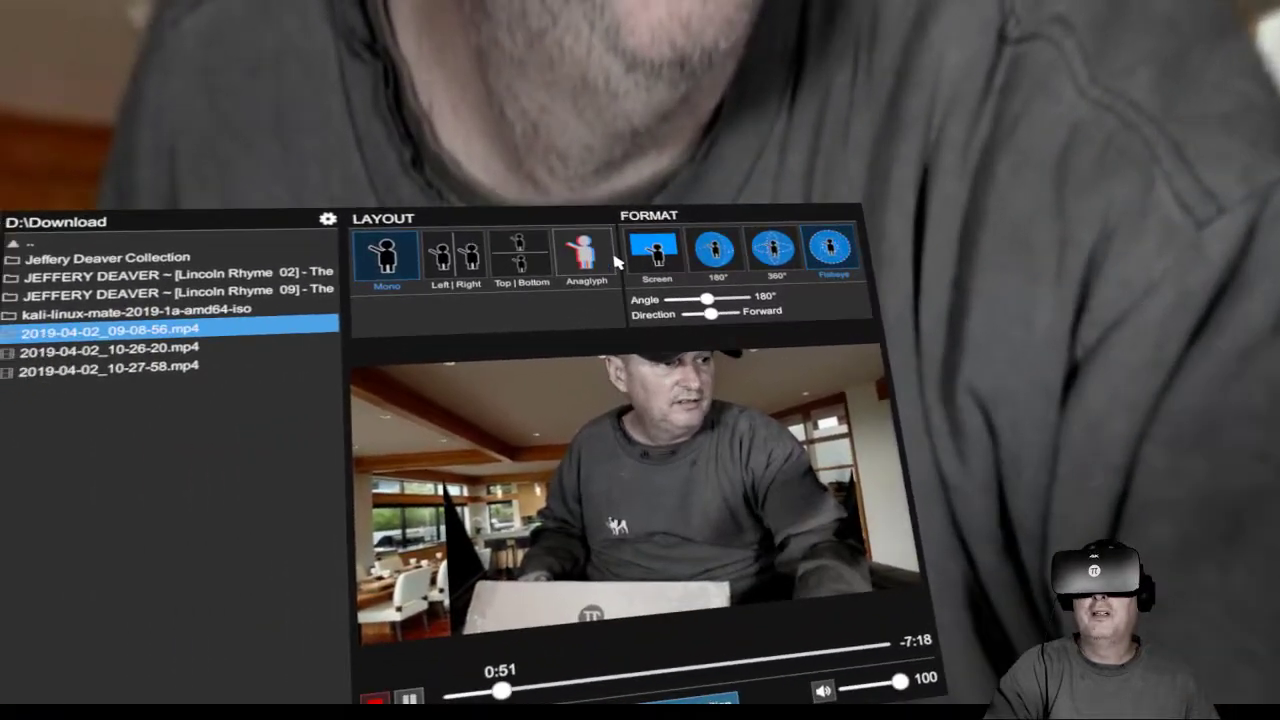
# Switch the mono video to the flat Screen format.
pyautogui.click(652, 250)
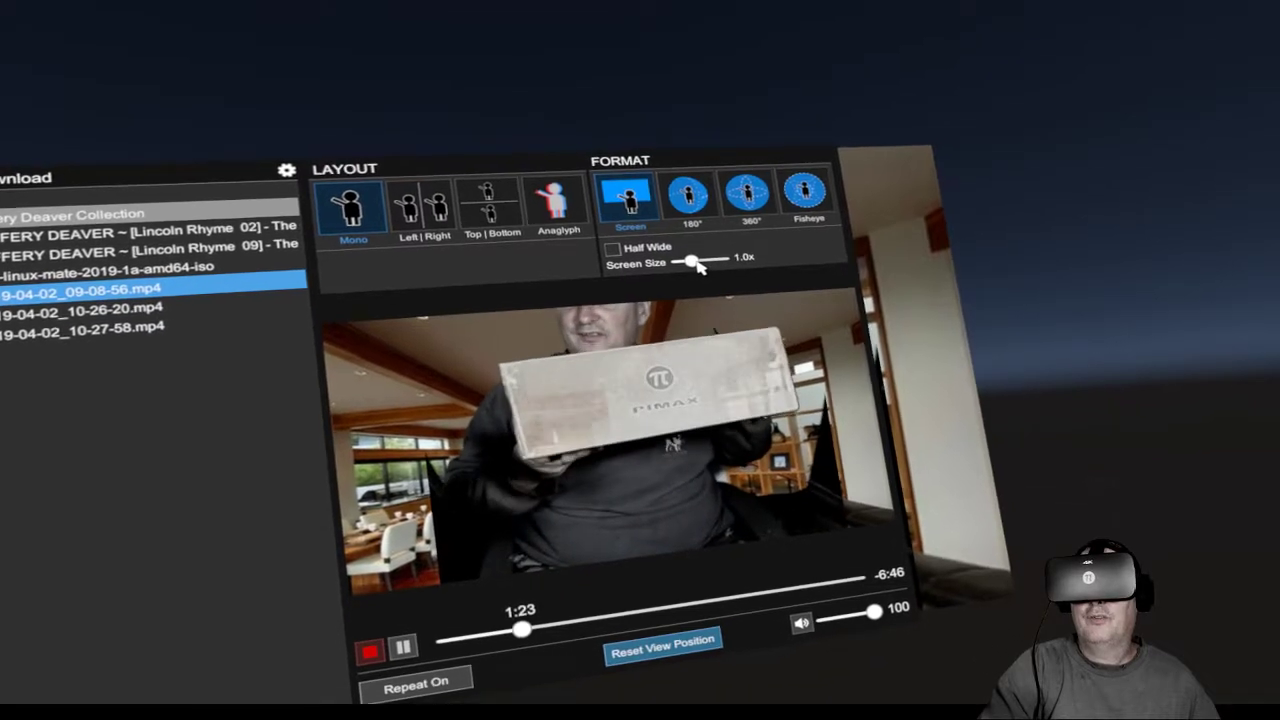
# Resize the virtual screen to 0.6x then 2.4x and enable Half Wide.
pyautogui.moveTo(692, 260); pyautogui.dragTo(692, 248)
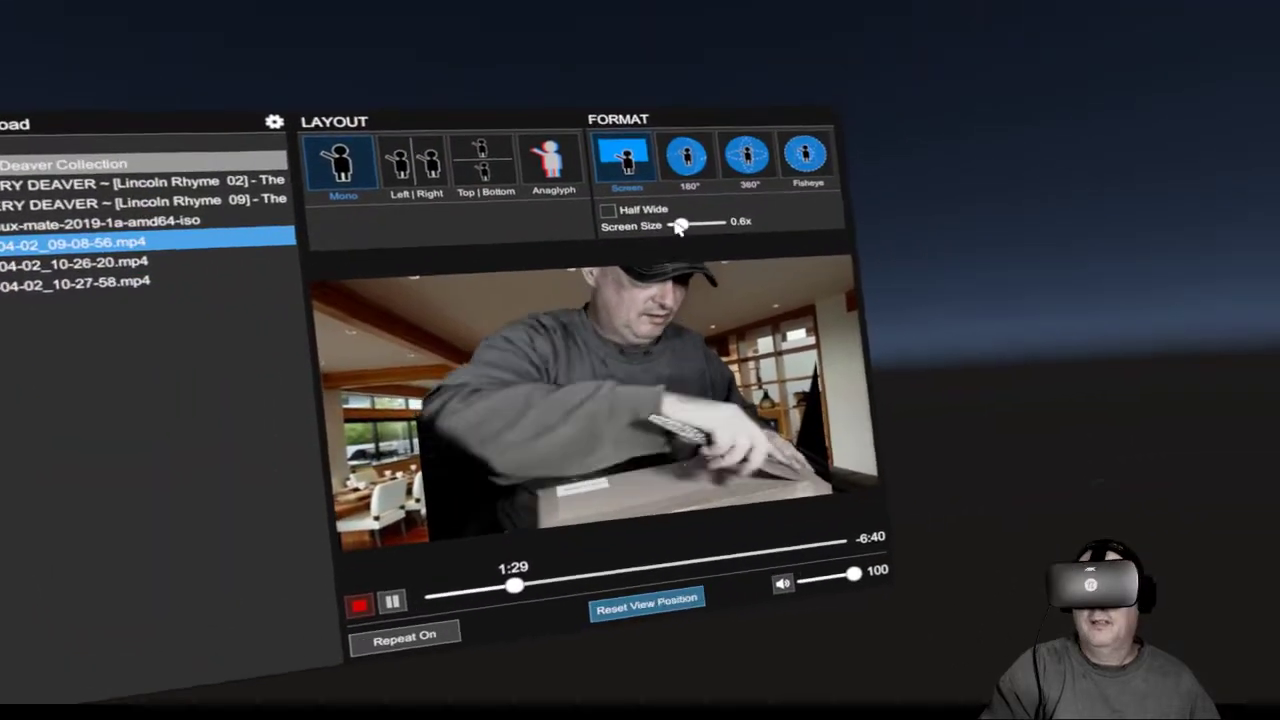
pyautogui.moveTo(680, 224); pyautogui.dragTo(690, 320)
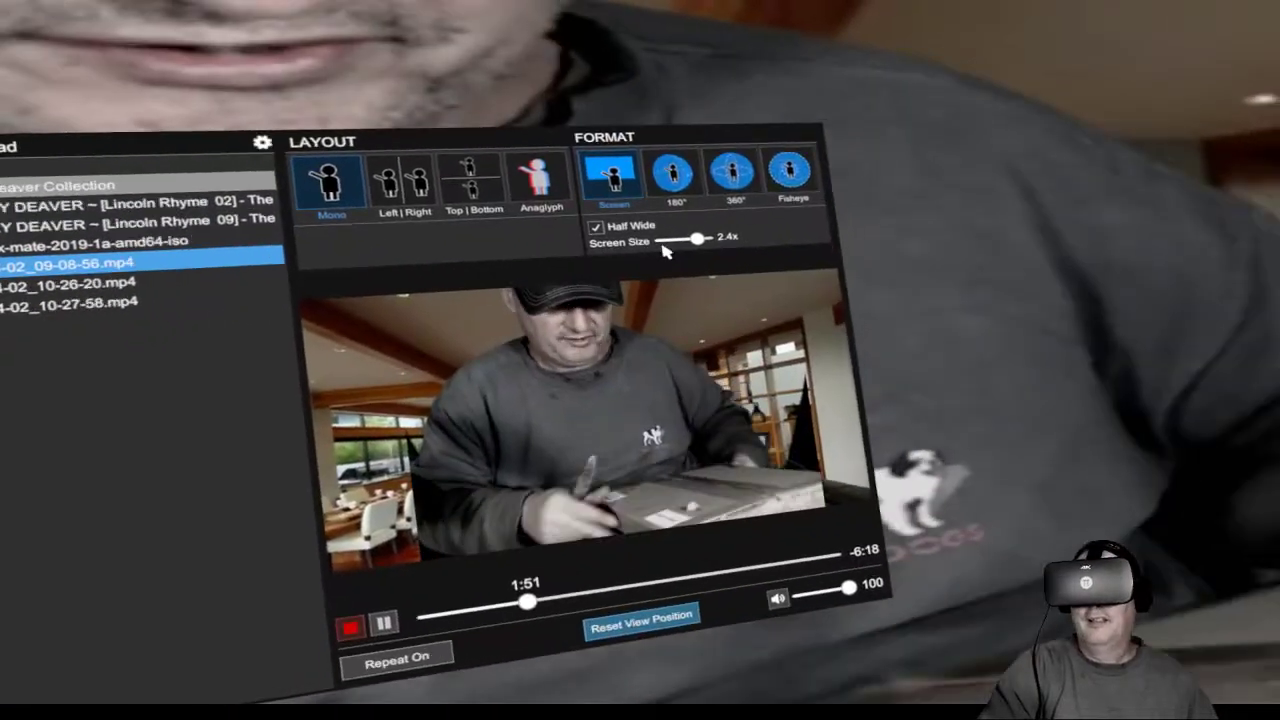
pyautogui.click(598, 226)
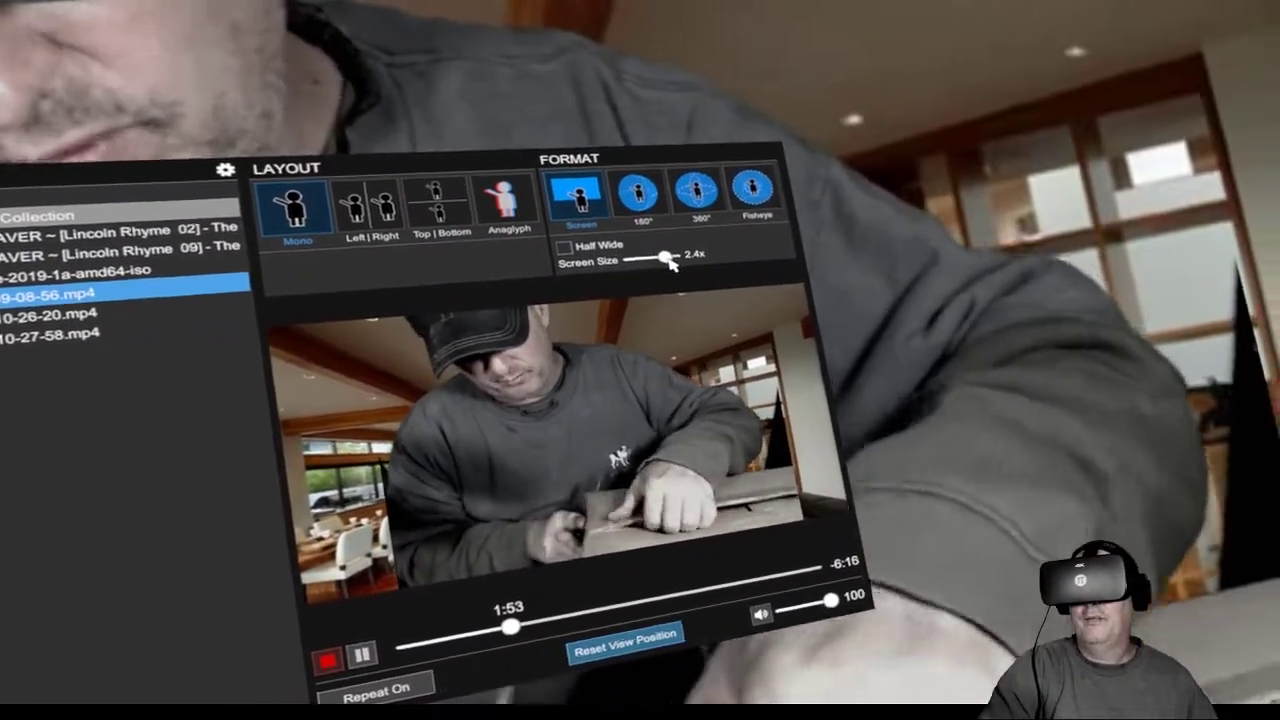